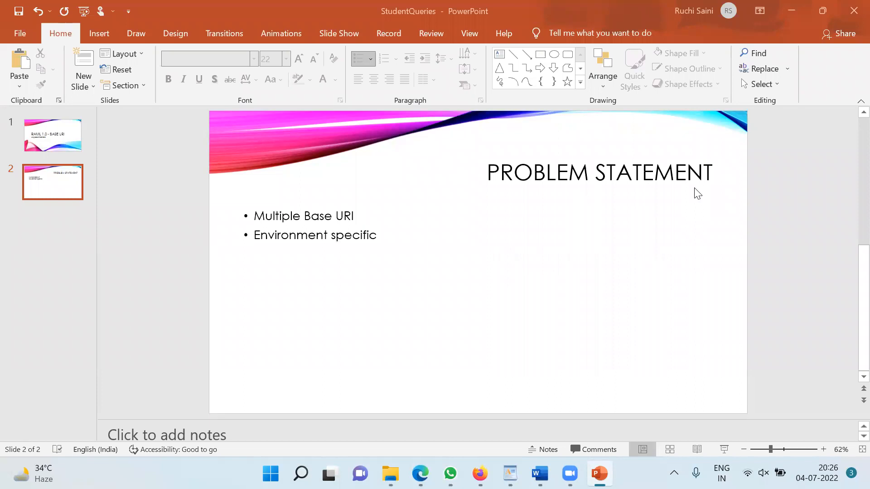
mouse_move(352, 209)
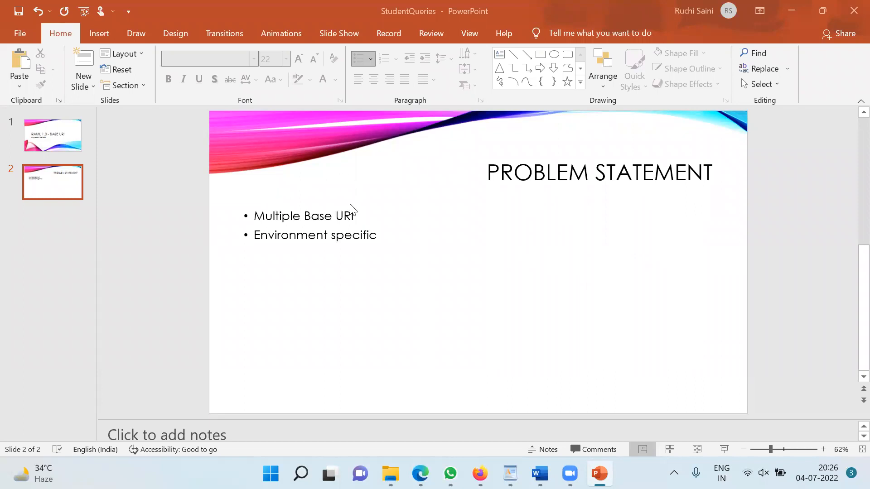
mouse_move(358, 217)
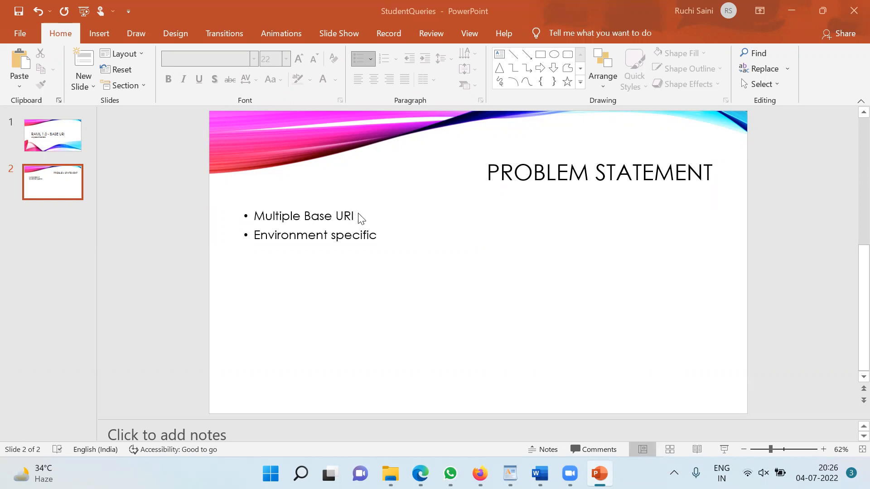
mouse_move(316, 246)
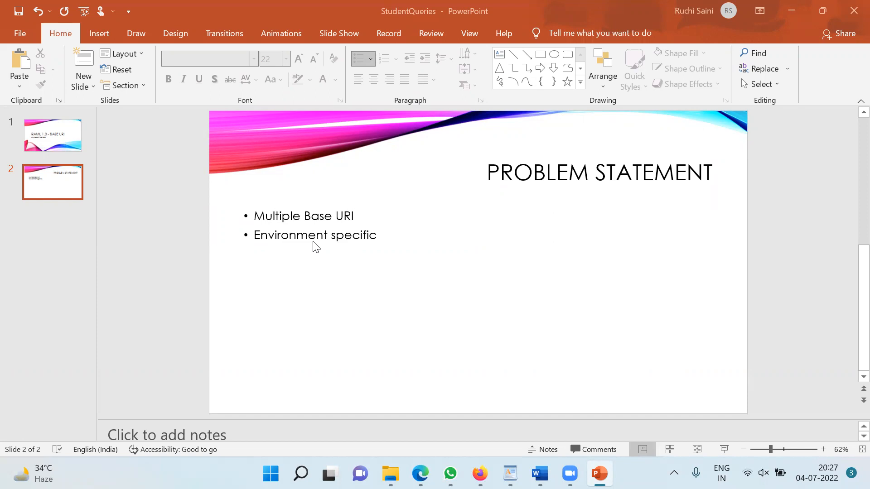
click(53, 135)
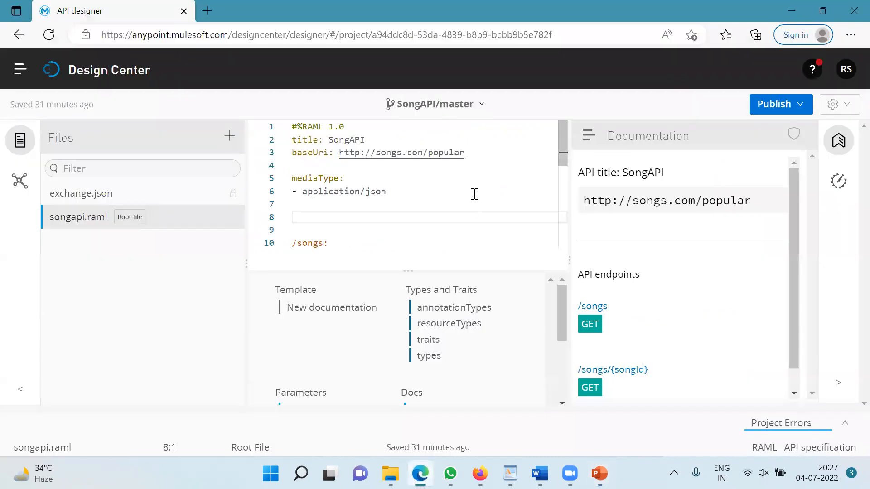
mouse_move(426, 214)
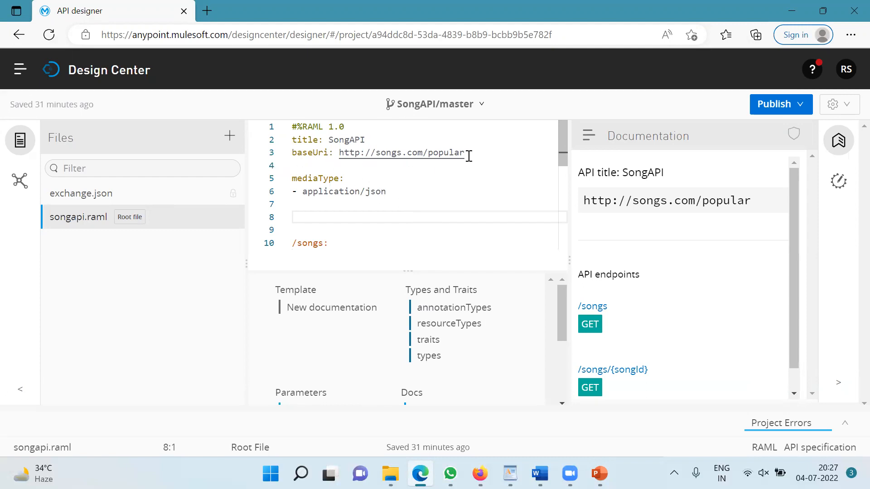
click(327, 243)
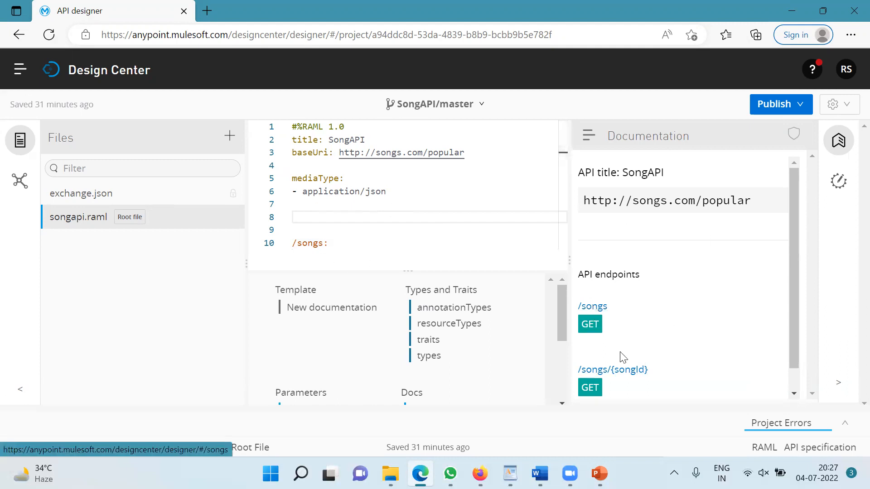
mouse_move(591, 396)
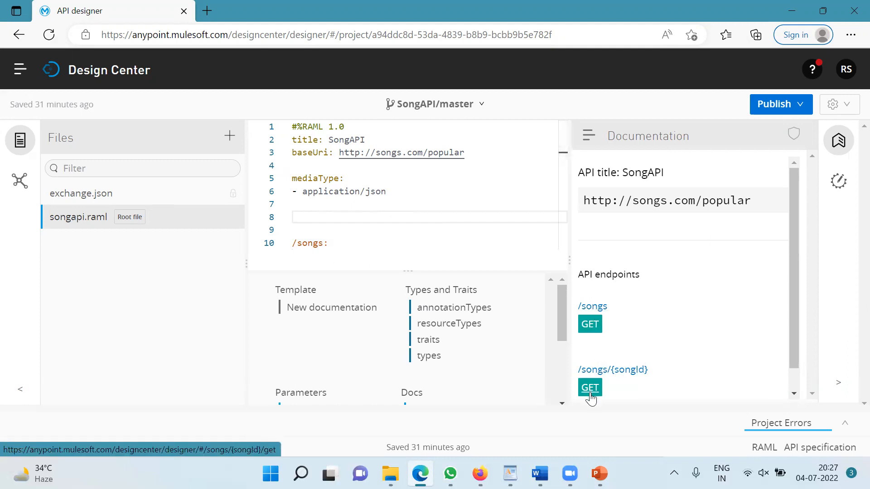
mouse_move(584, 398)
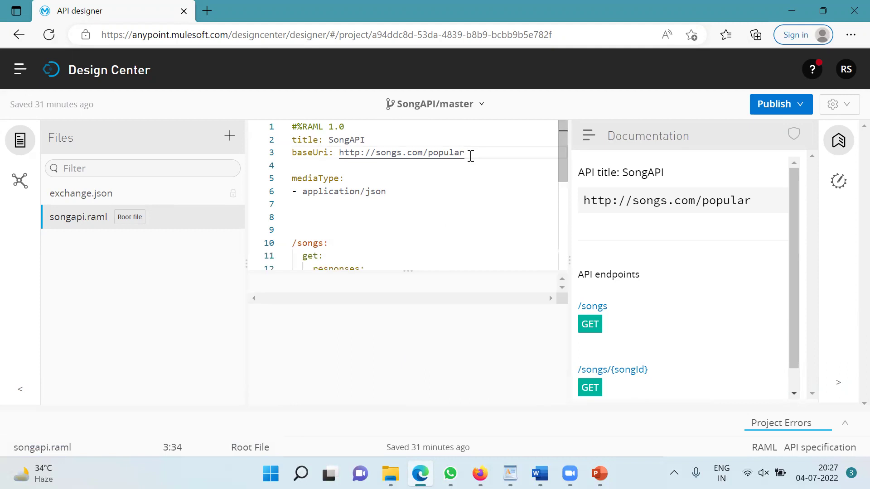
click(422, 152)
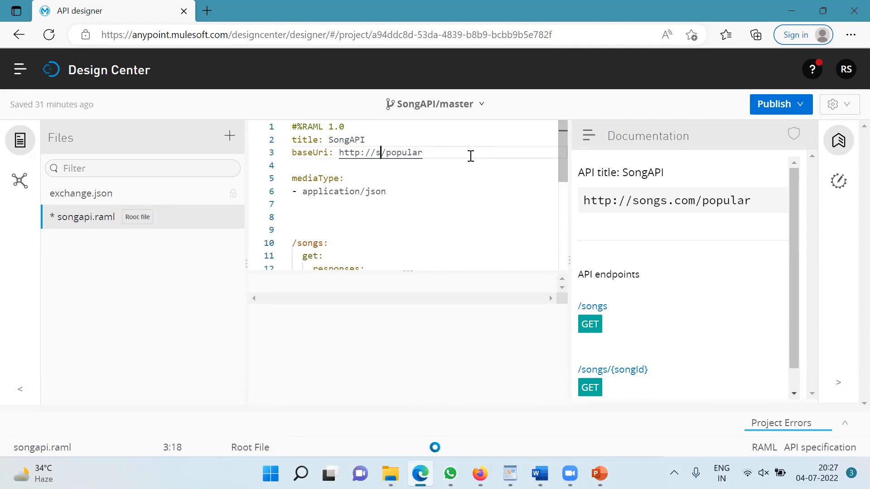
key(Backspace)
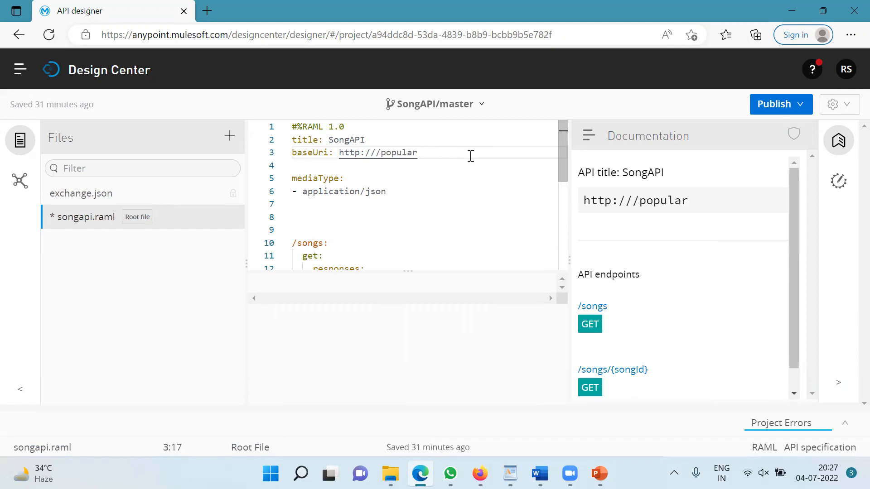
text({envUri)
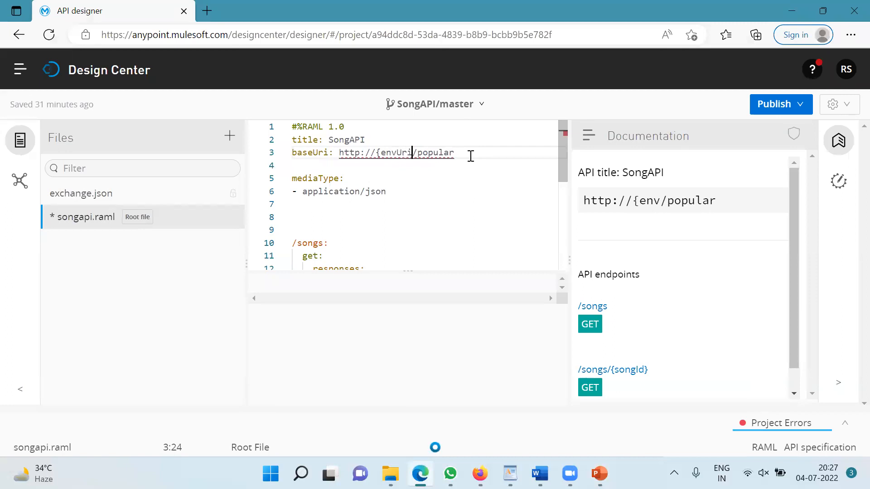
text(})
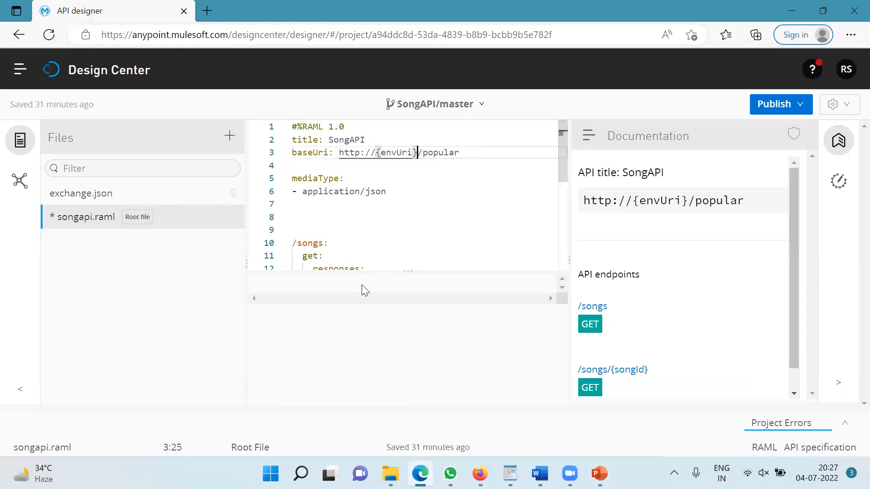
Step: Add baseUriParameters with envUri of type: string and an enum key below mediaType
click(309, 215)
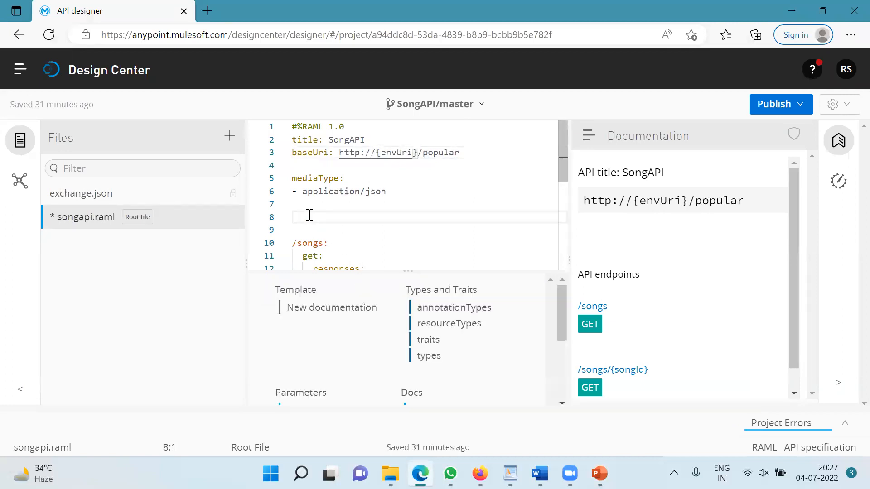
text(baseUriParameters:)
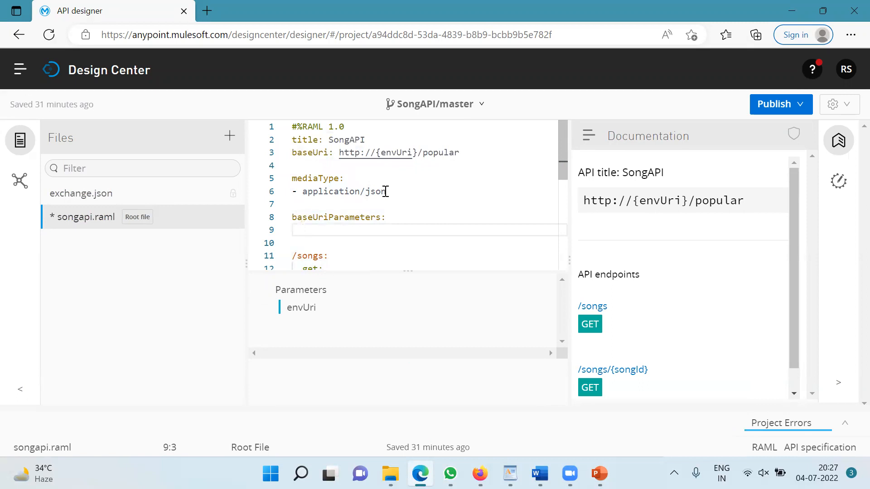
text(envUri:)
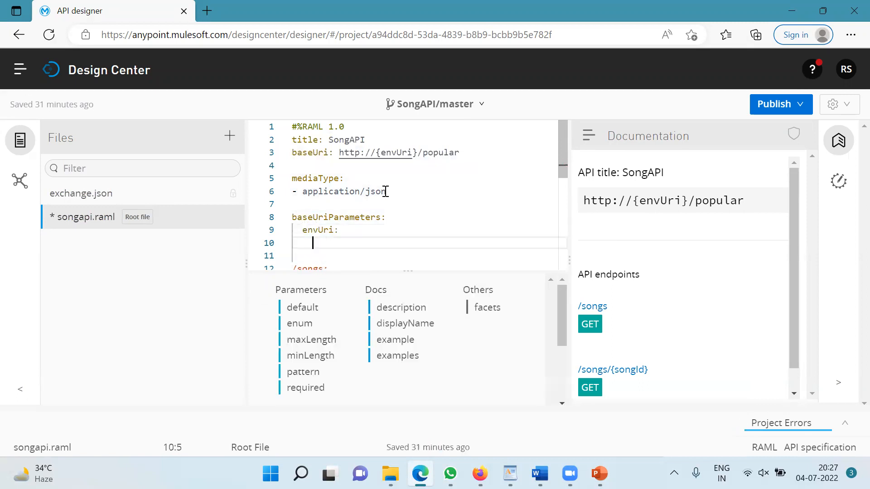
text(type)
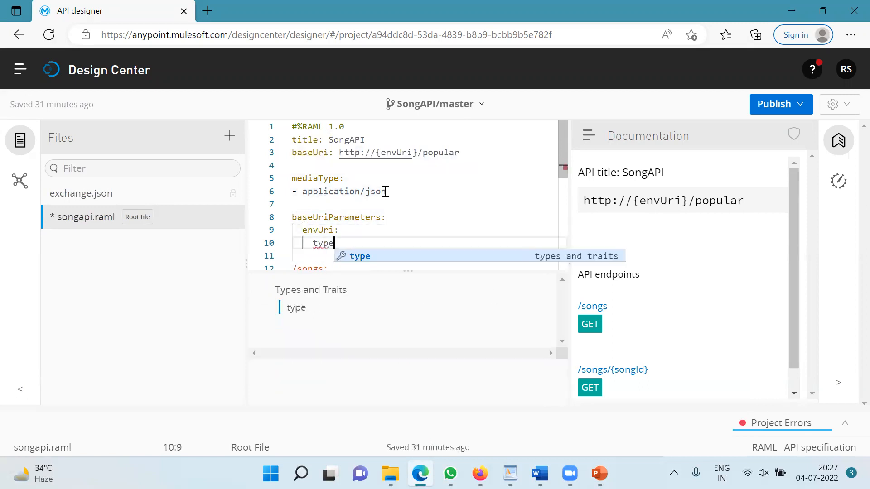
text(: string)
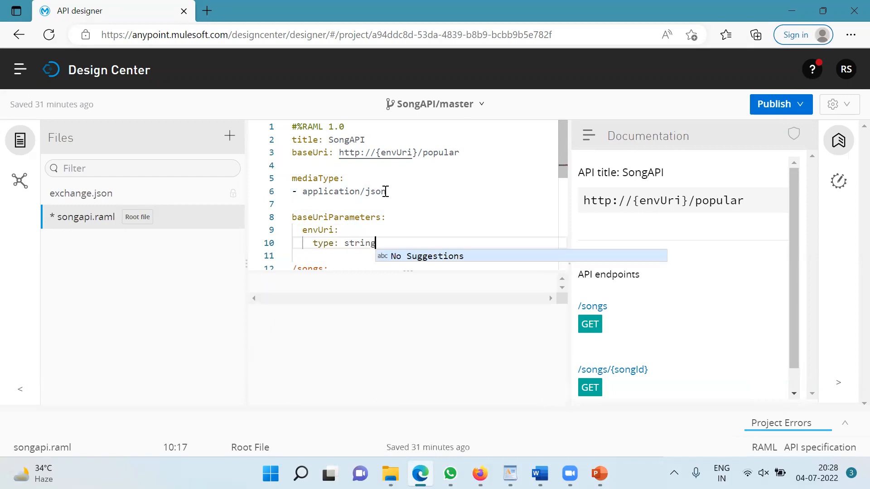
key(Enter)
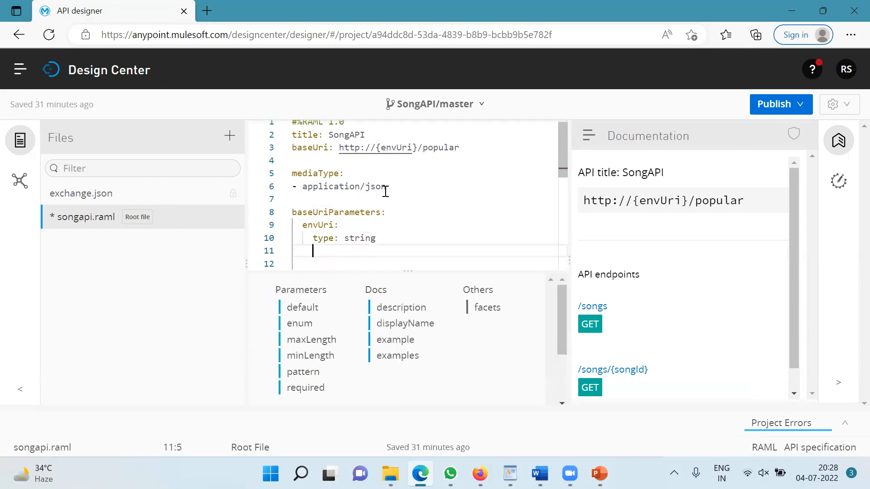
text(enum:)
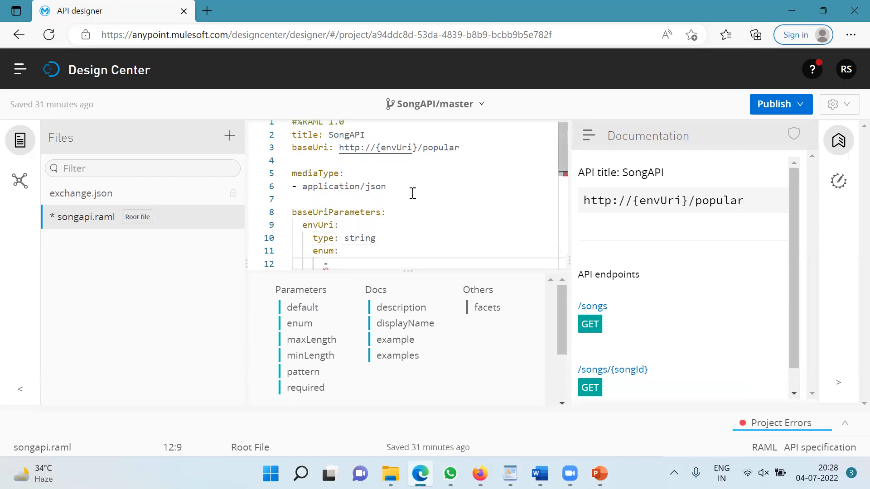
Step: List the envUri enum values songs-dev.com, songs-qa.com and songs-prod.com
scroll(down, 3)
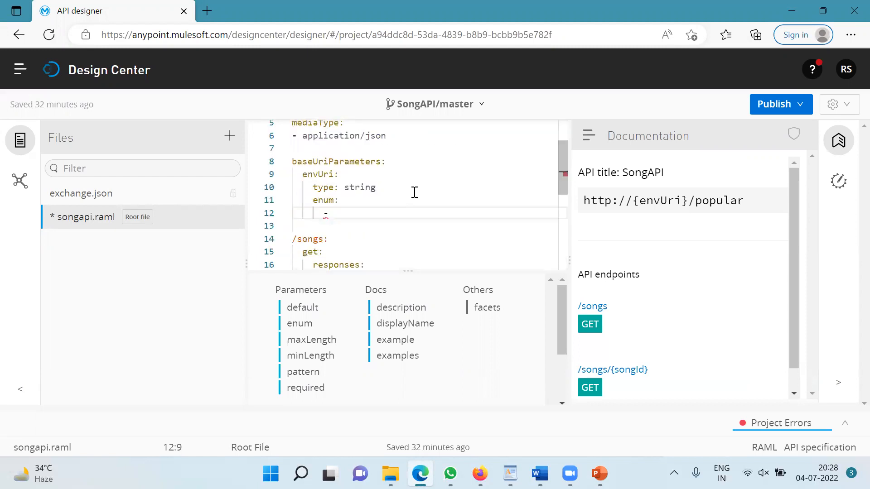
text(s)
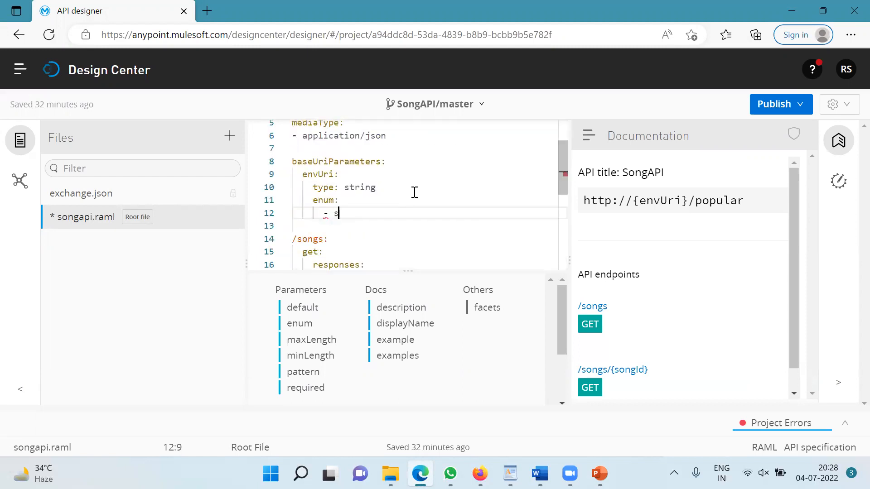
text(ongs-de)
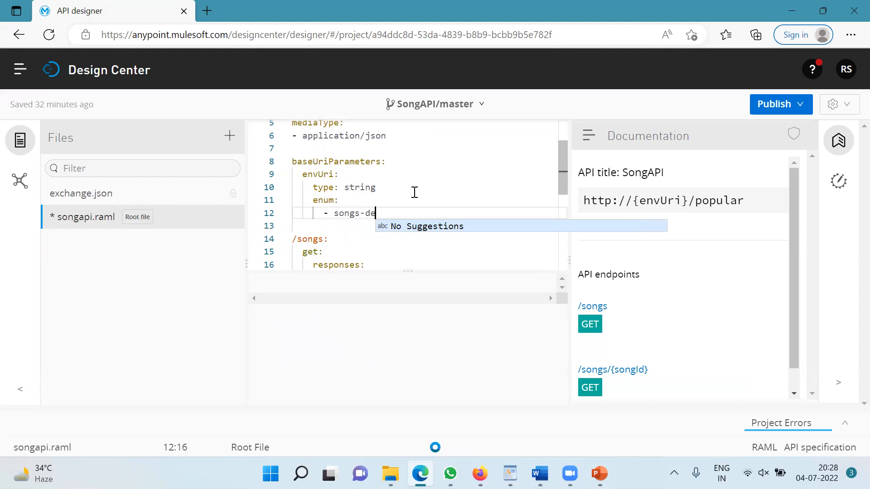
text(v.com)
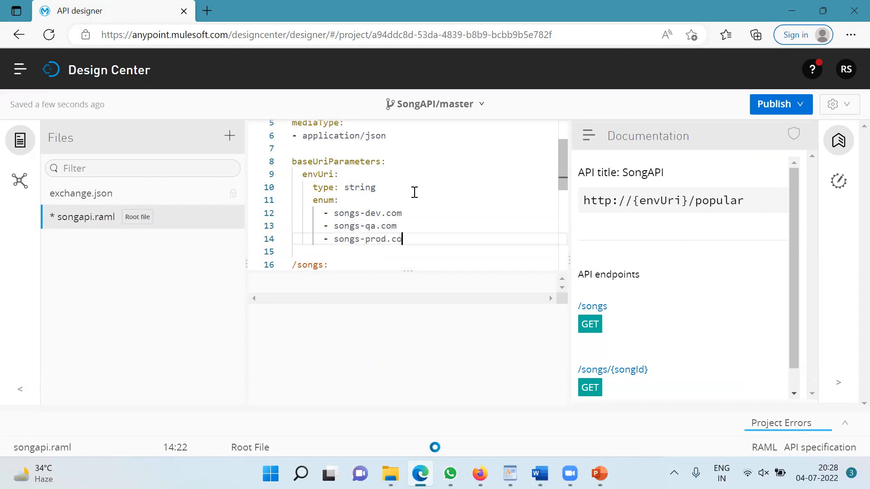
text(m)
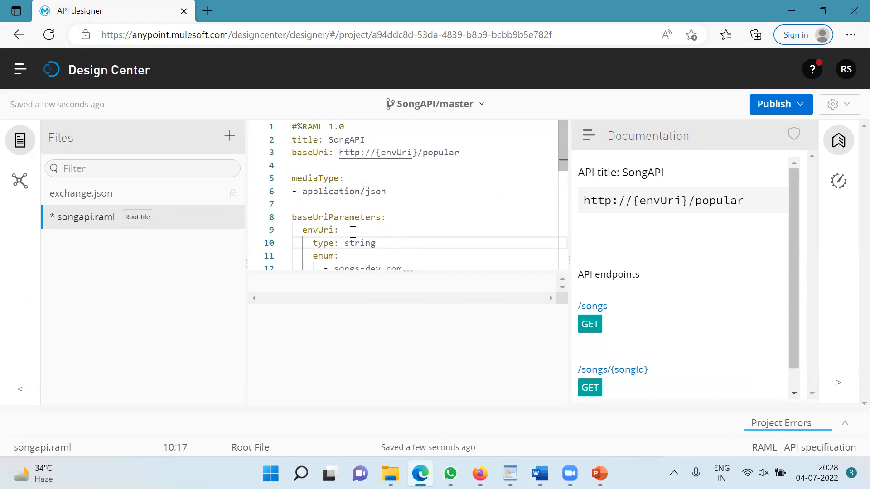
Step: Show the GET /songs method documentation with its server choice and envUri parameter
scroll(down, 3)
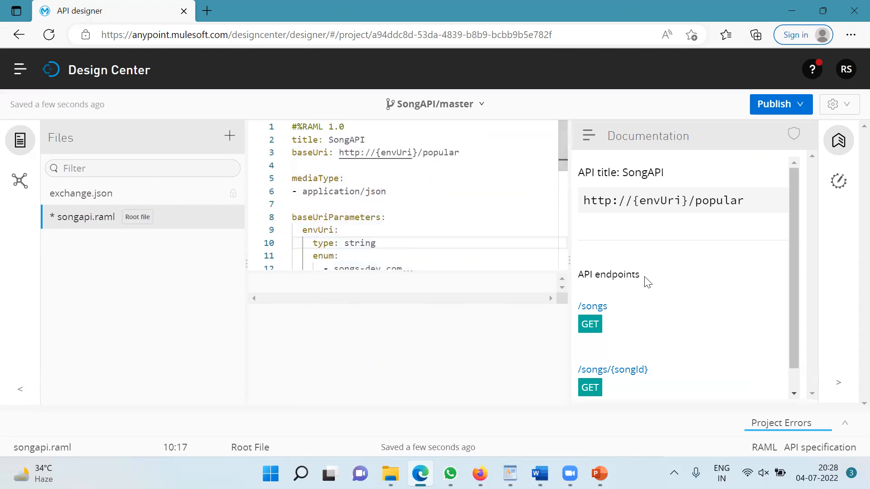
mouse_move(667, 213)
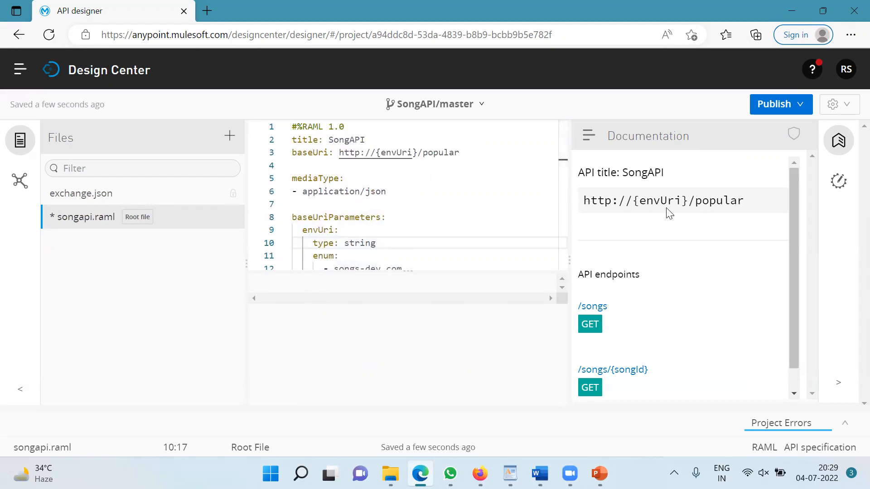
mouse_move(574, 345)
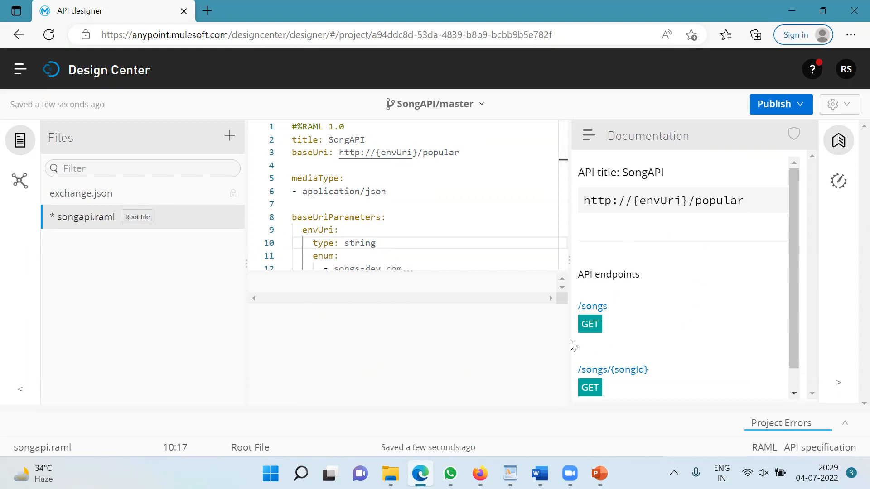
mouse_move(596, 323)
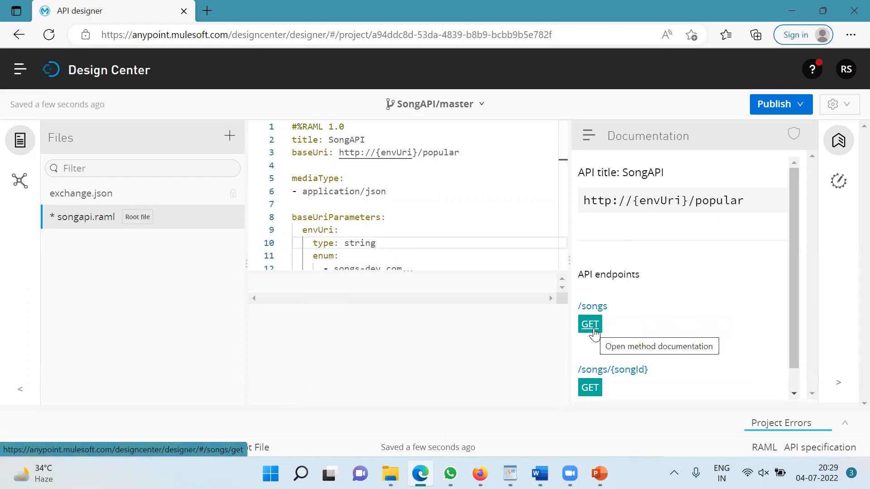
click(589, 324)
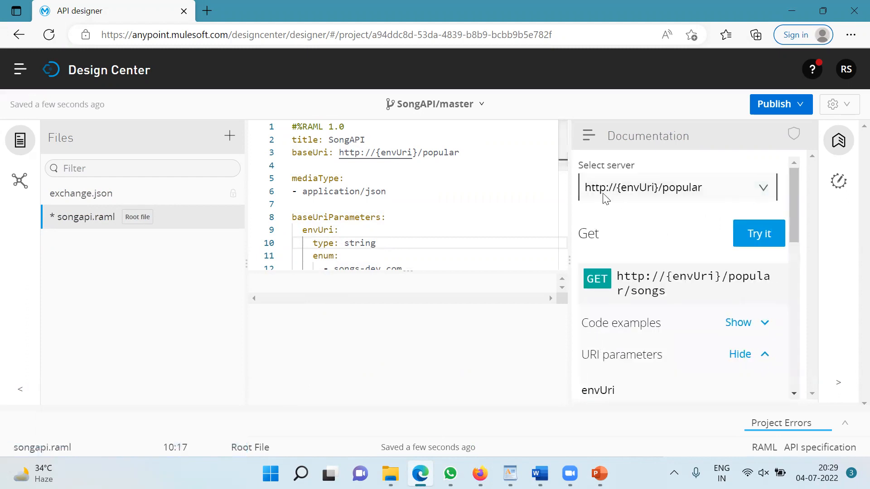
mouse_move(709, 232)
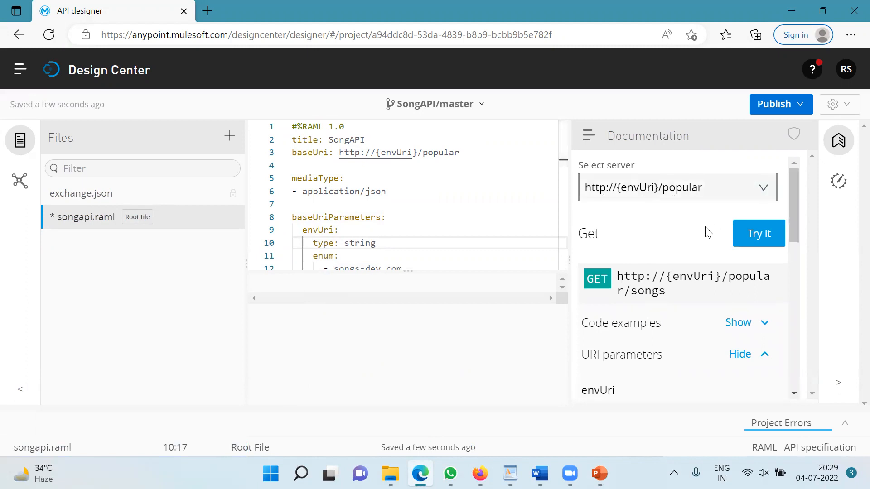
Step: In Try it, switch envUri to songs-qa.com then songs-dev.com and watch the Request URL follow
click(759, 234)
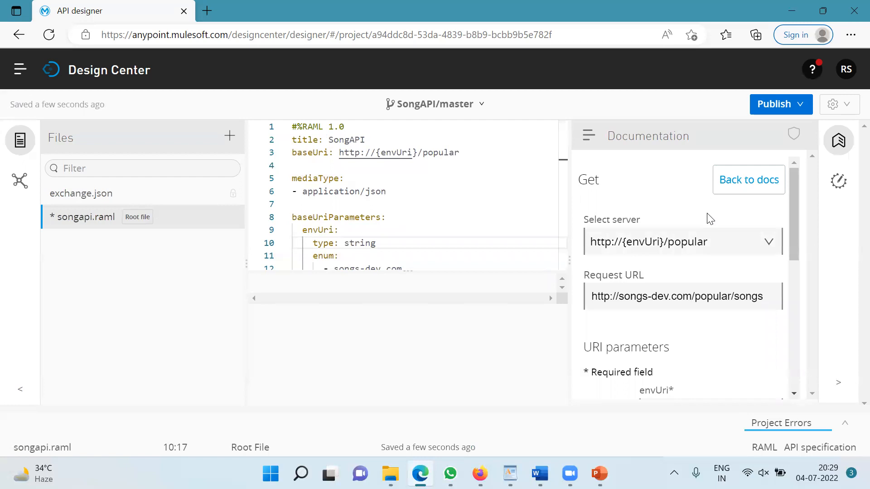
scroll(down, 3)
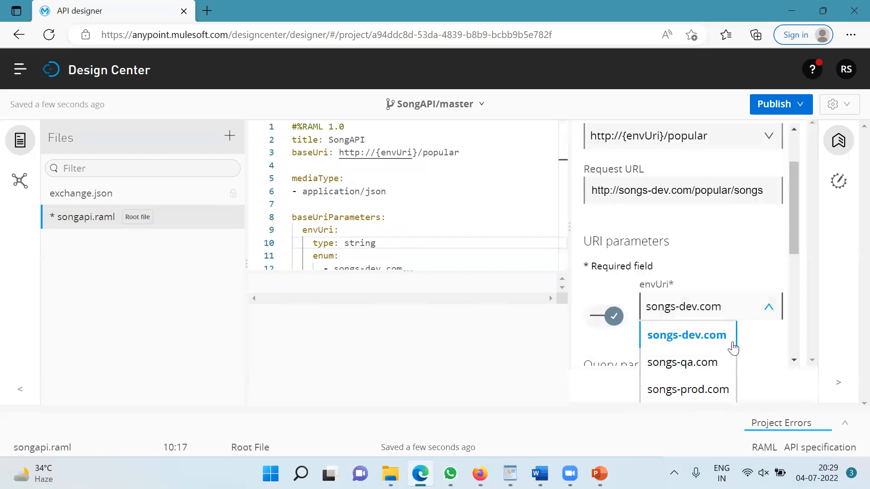
mouse_move(675, 390)
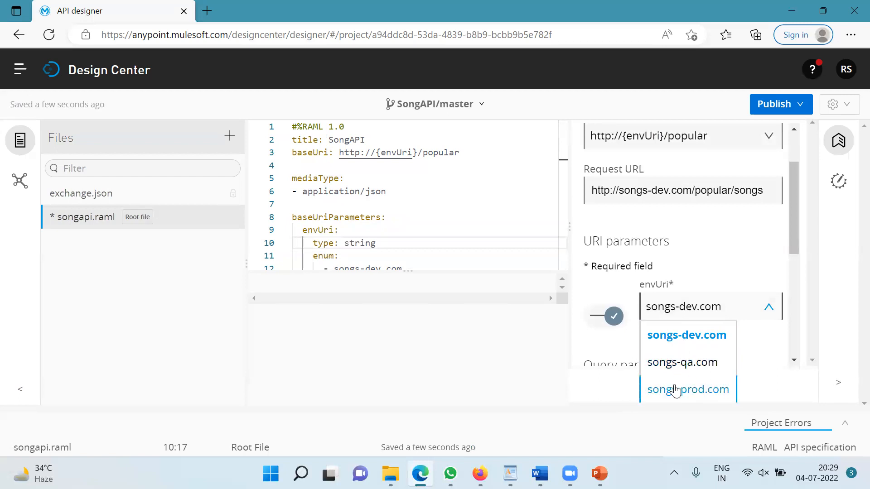
mouse_move(681, 366)
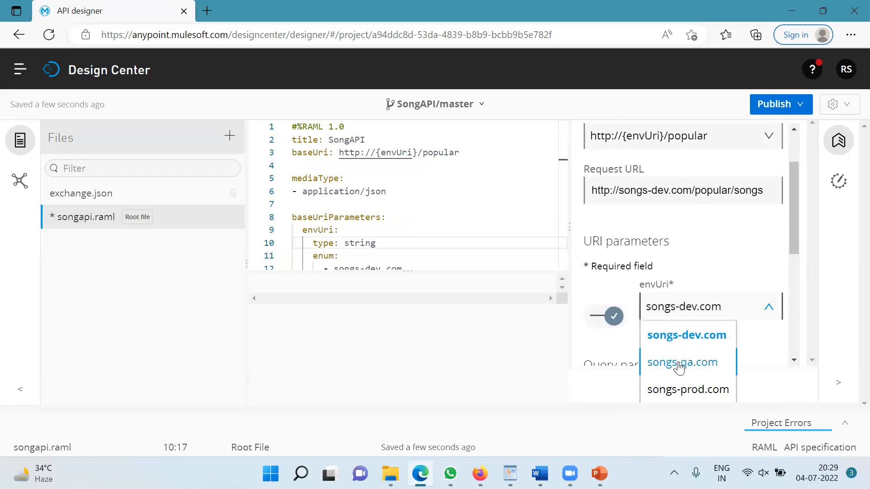
click(682, 363)
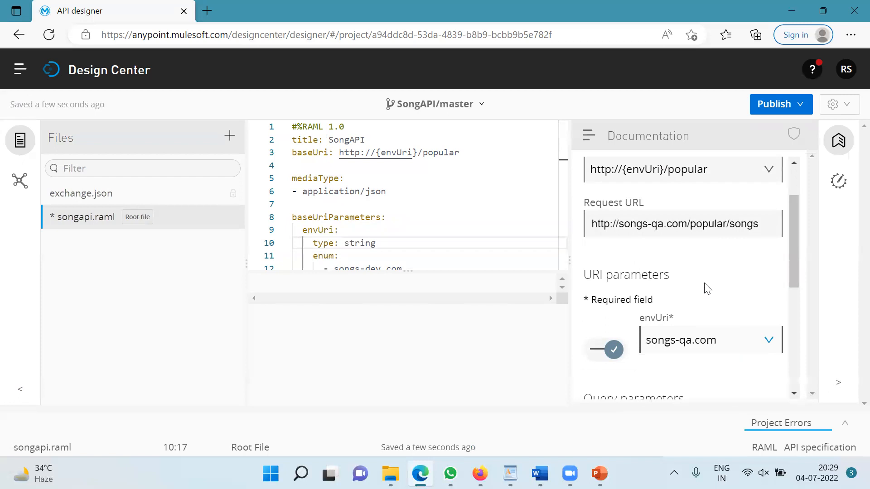
scroll(down, 3)
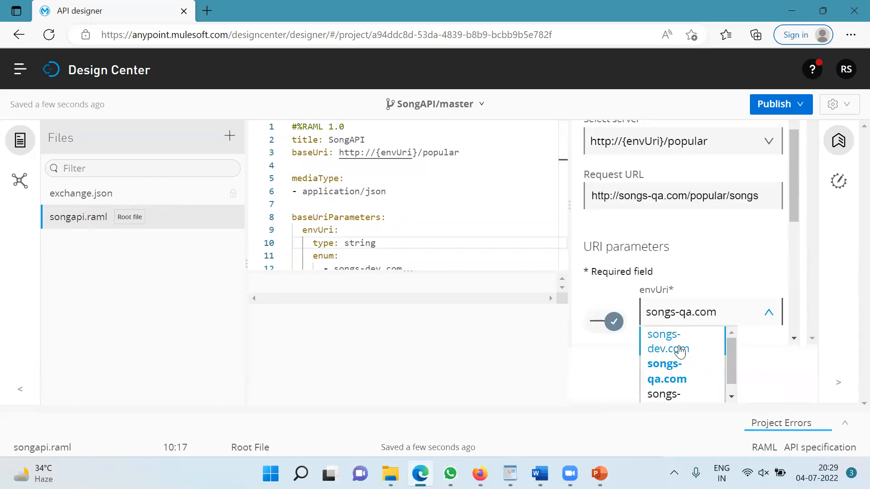
click(667, 343)
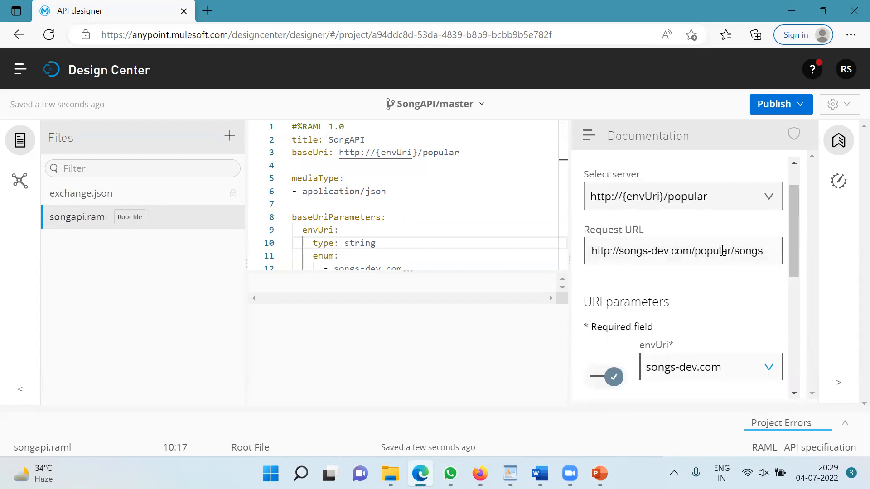
mouse_move(614, 284)
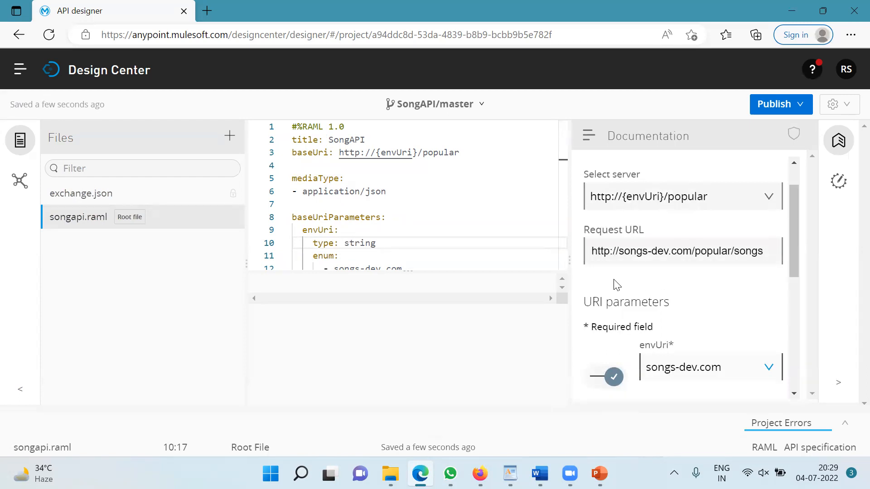
scroll(down, 3)
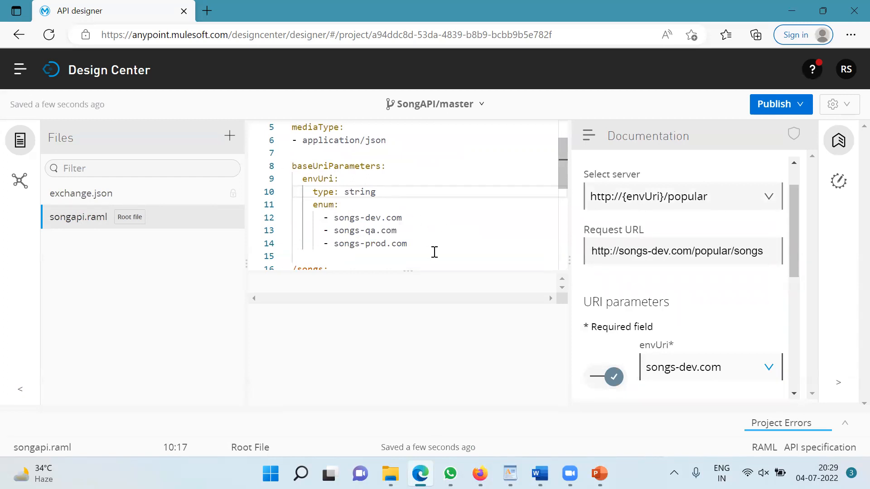
Step: Change the first envUri enum value from songs-dev.com to localhost:8081
double_click(386, 218)
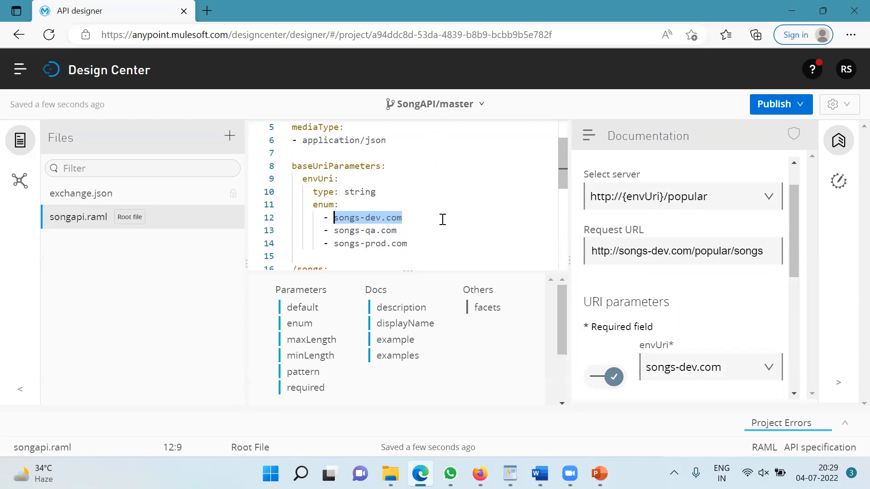
text(localh)
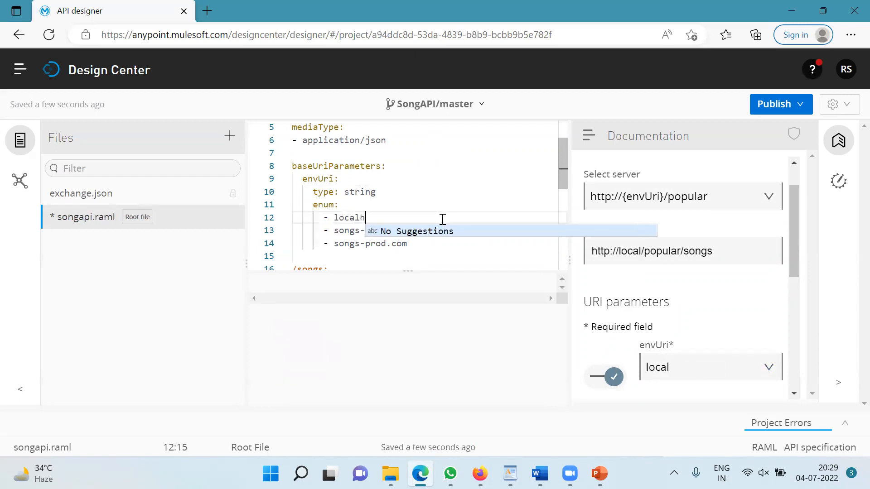
text(ost:8)
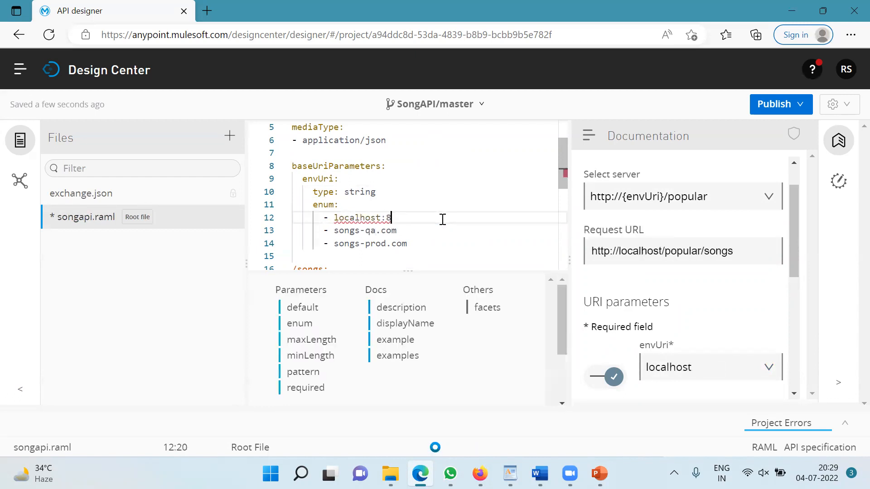
text(081)
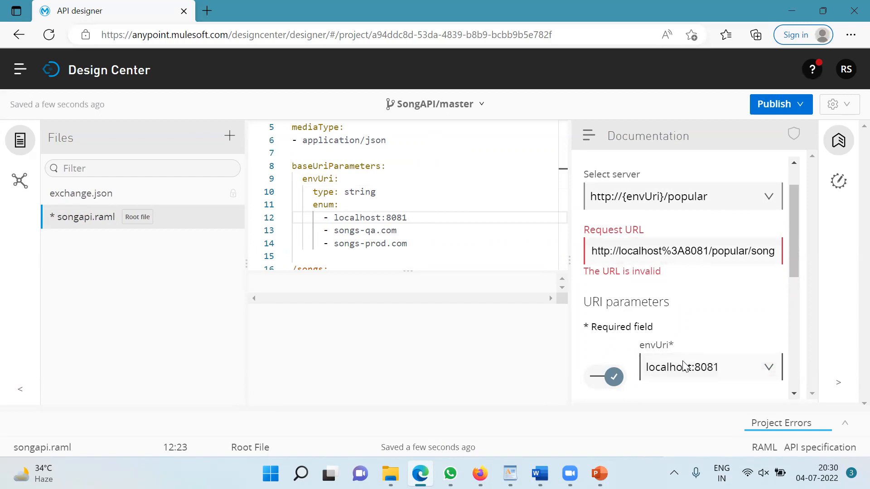
Step: Pick localhost:8081 in the console, find the request URL invalid, and select envUri in the baseUri for replacement
click(711, 367)
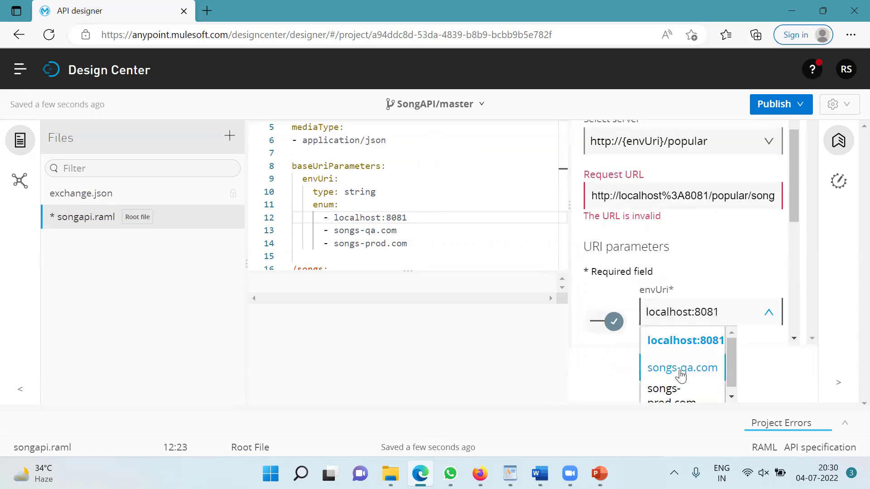
click(682, 368)
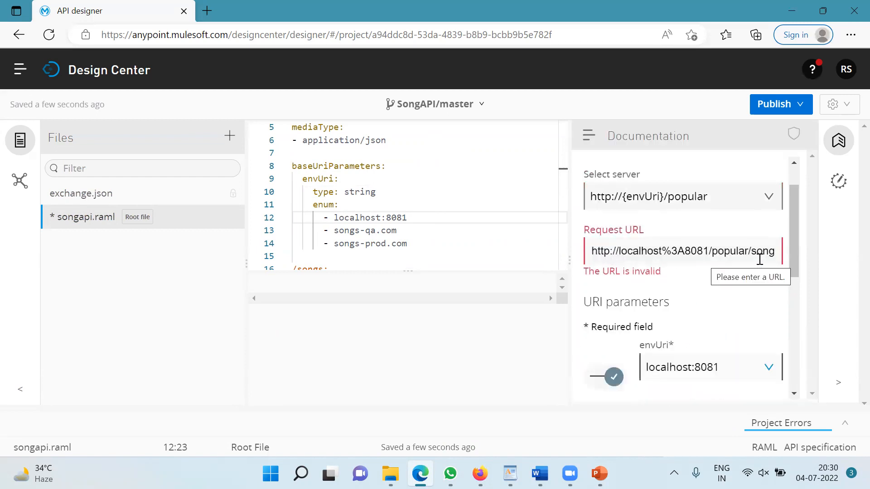
click(428, 217)
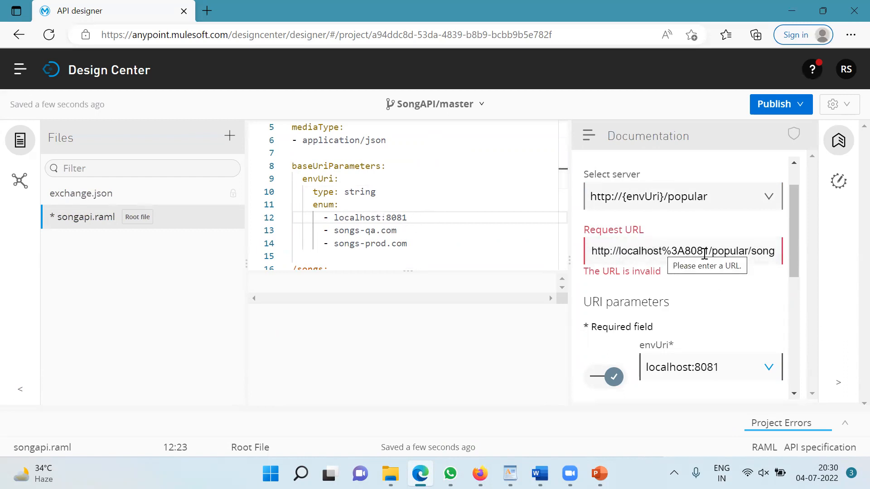
double_click(680, 251)
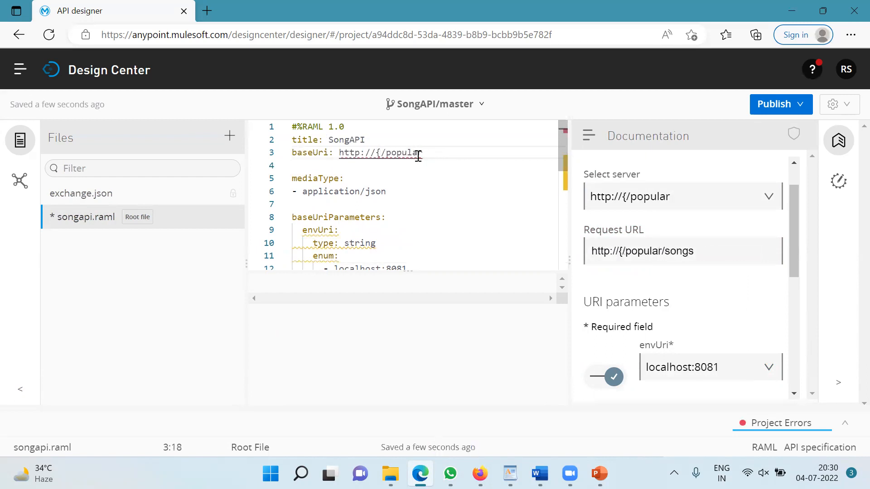
text(myHost})
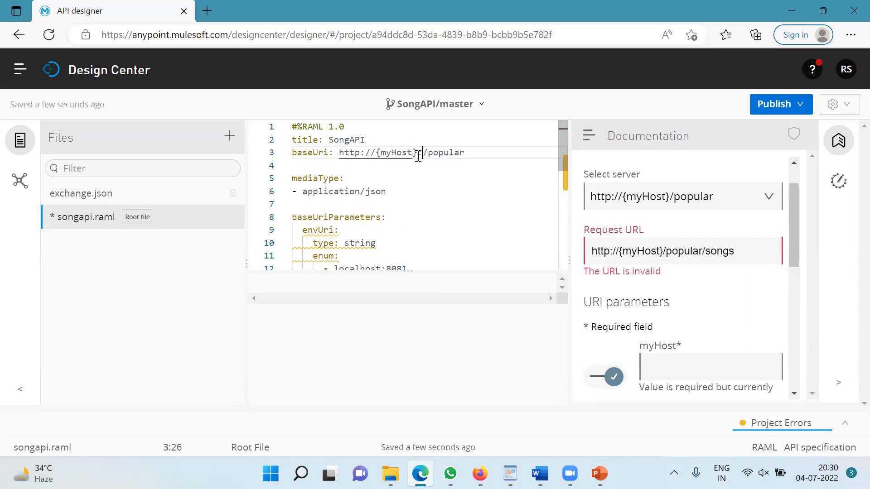
text(:)
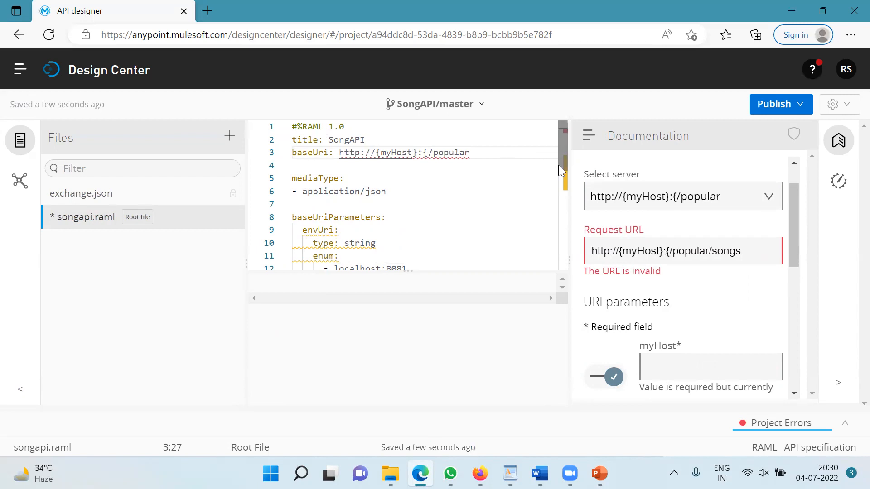
text(myPor)
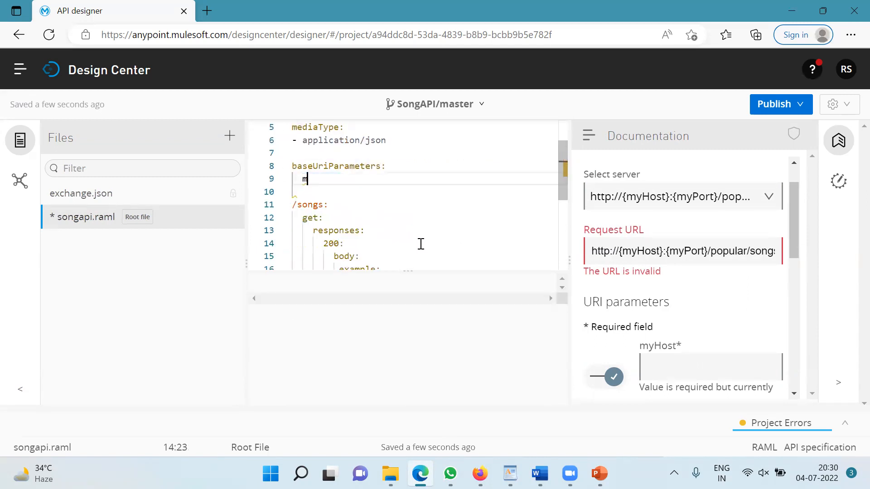
Step: Define myHost as type: string with enum [localhost] and start myPort as type: integer
text(yHost:)
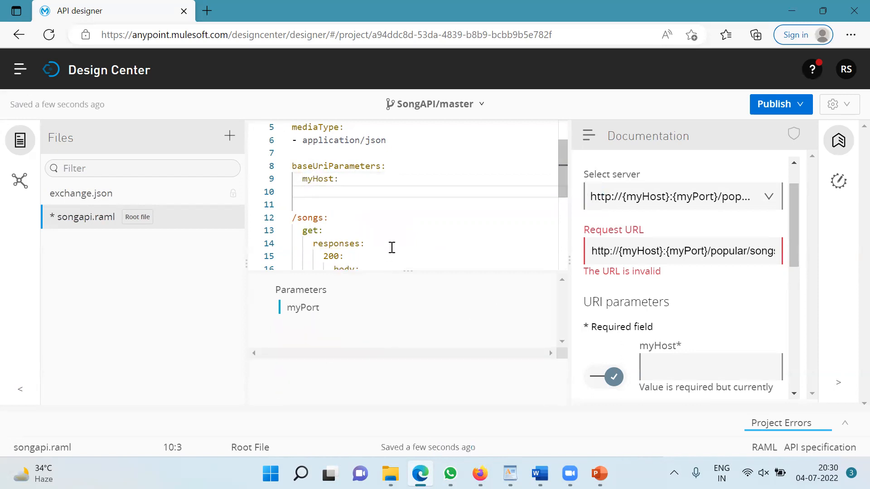
text(myPort:)
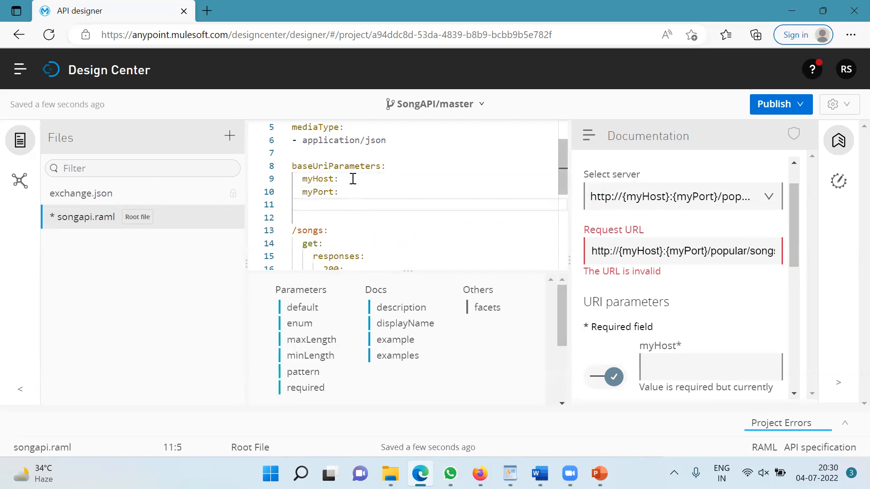
text(type: strin)
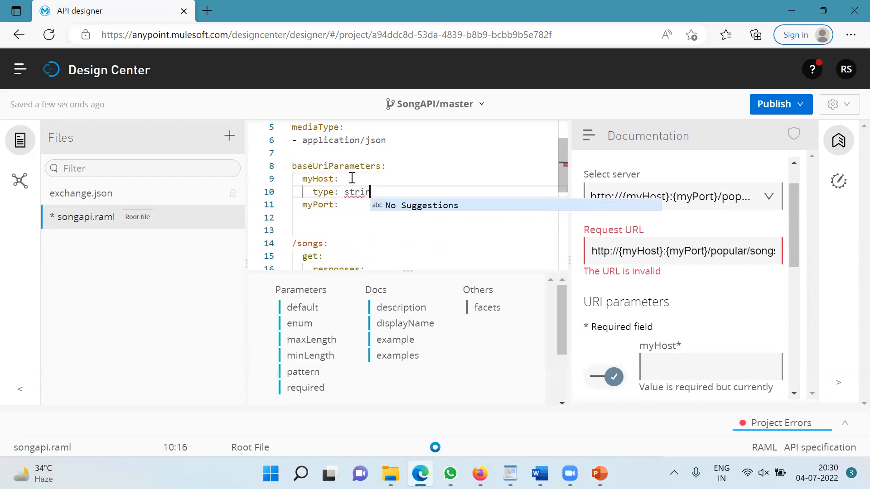
key(Enter)
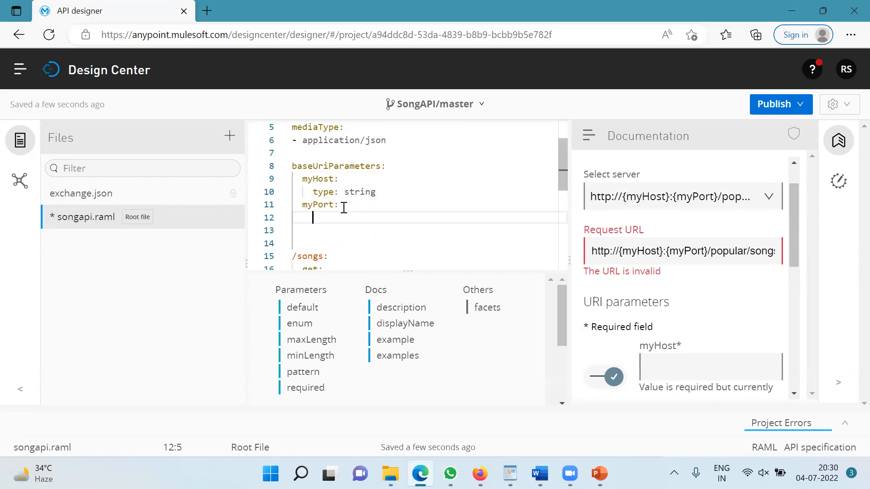
text(type:)
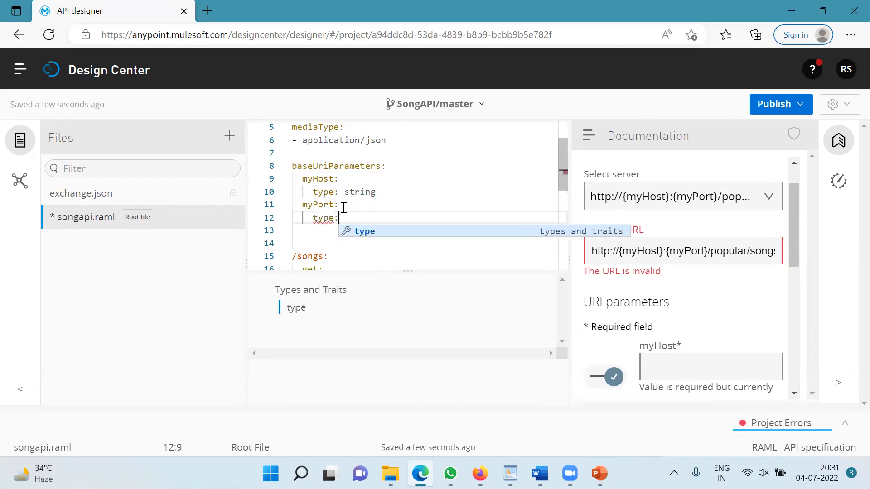
text(integer)
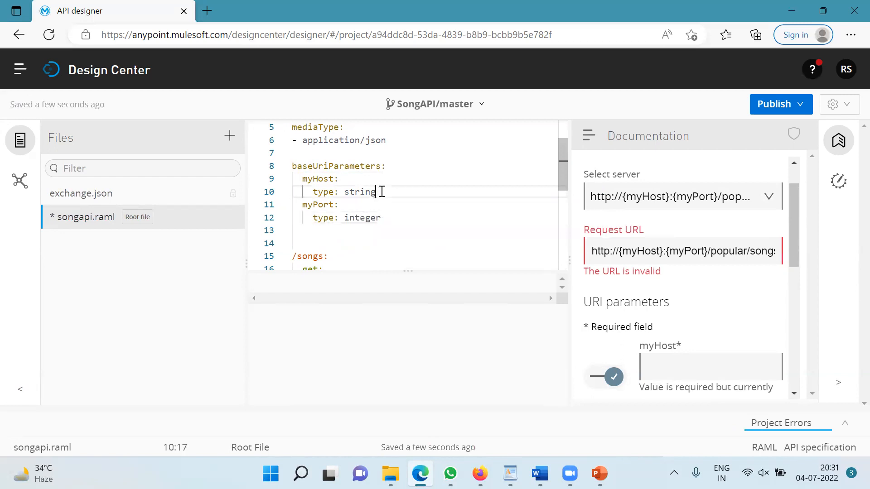
text(enum:)
text(- lo)
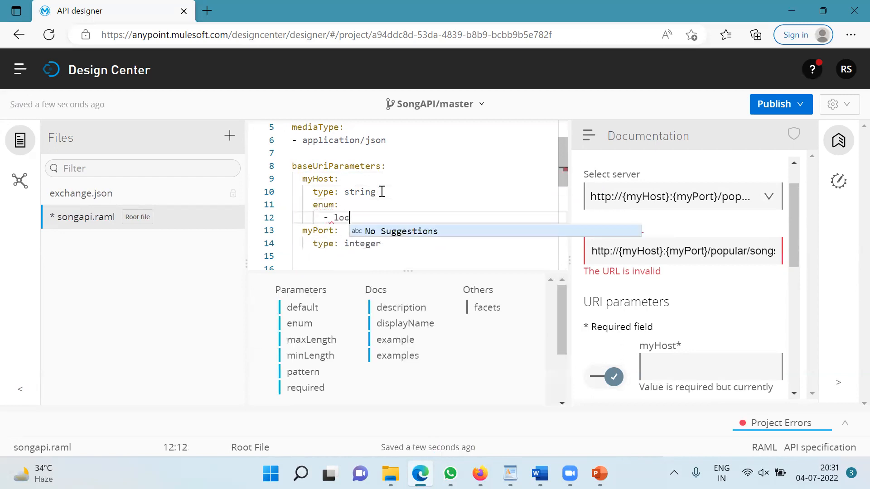
text(calhost)
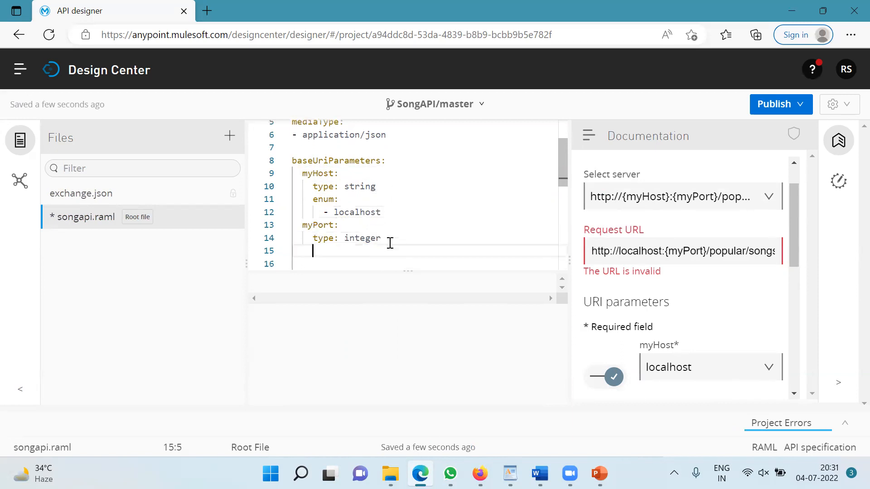
Step: Give myPort an enum of 8081 and 9091
text(enum:)
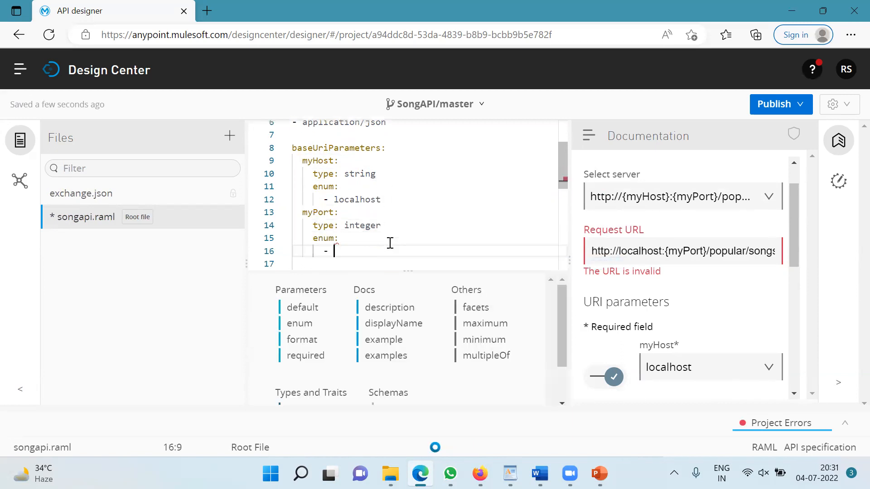
text(8081)
click(429, 263)
text(- 90)
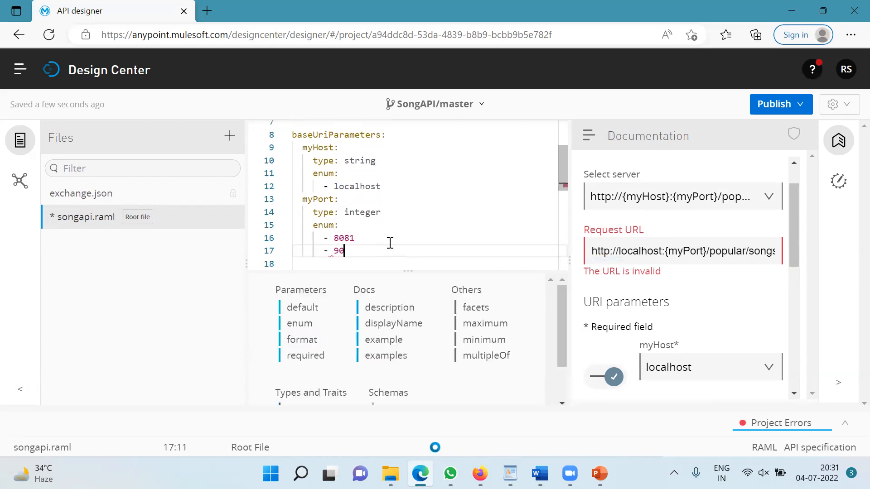
text(91)
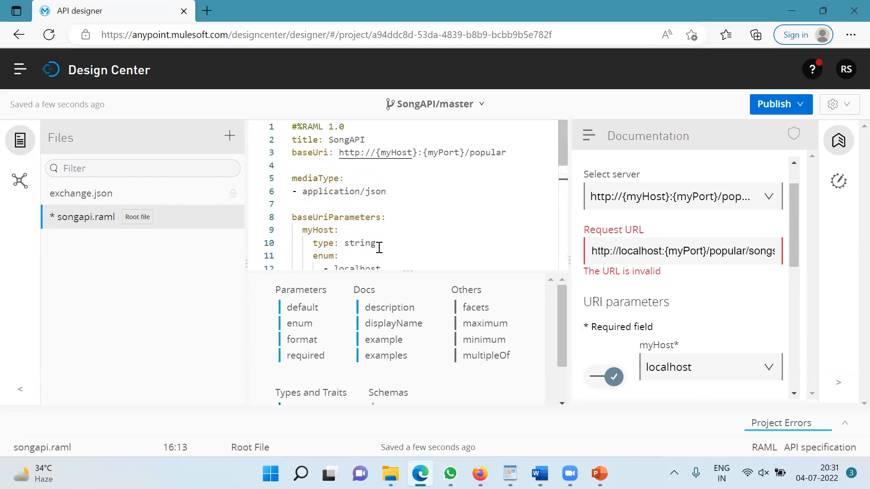
mouse_move(587, 134)
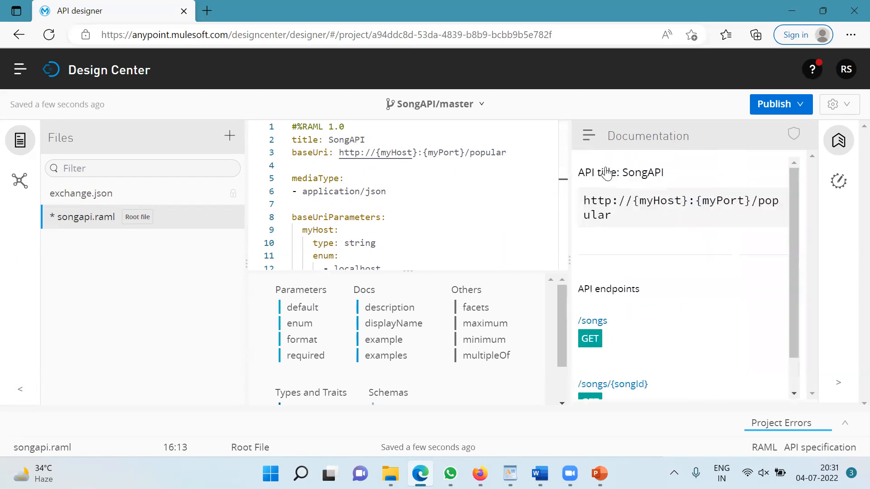
mouse_move(590, 342)
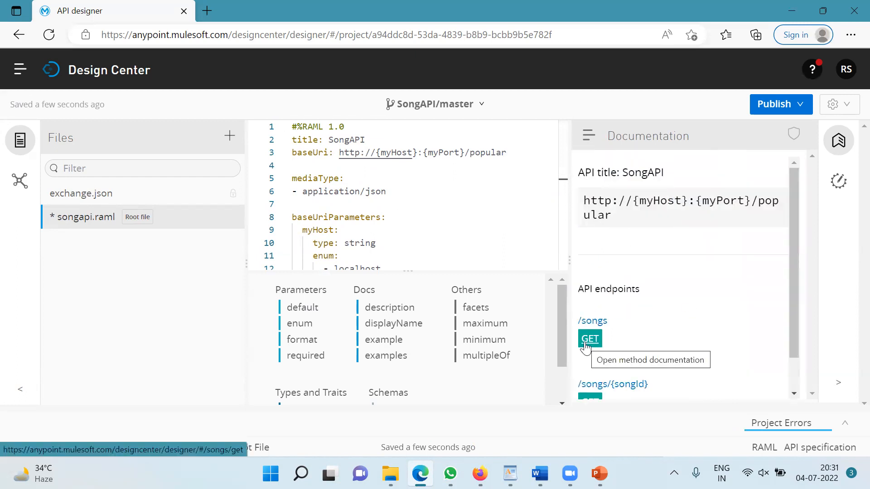
click(590, 339)
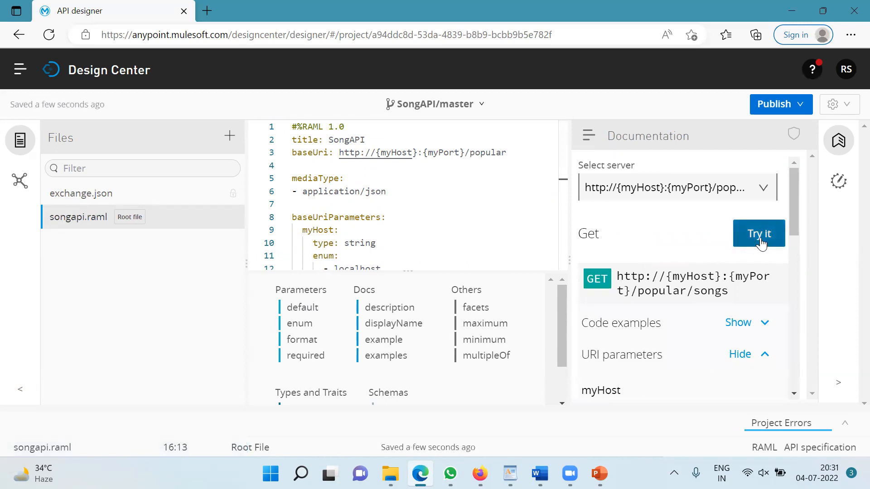
click(760, 233)
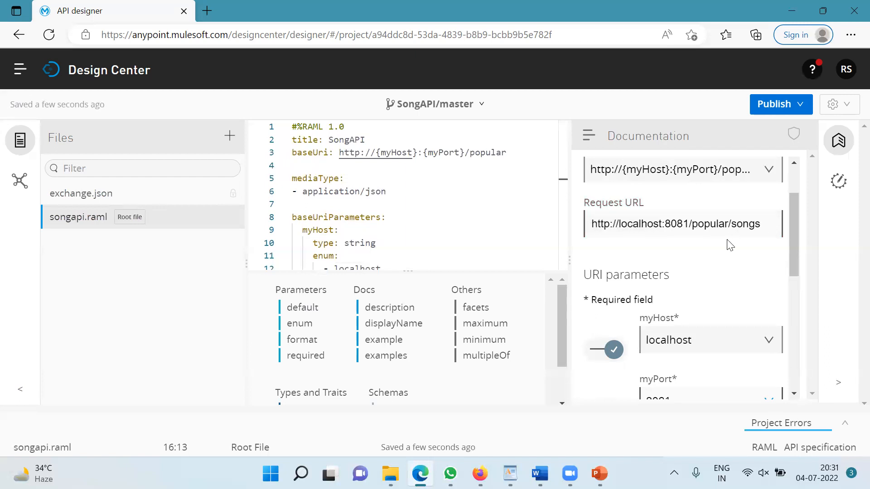
click(711, 328)
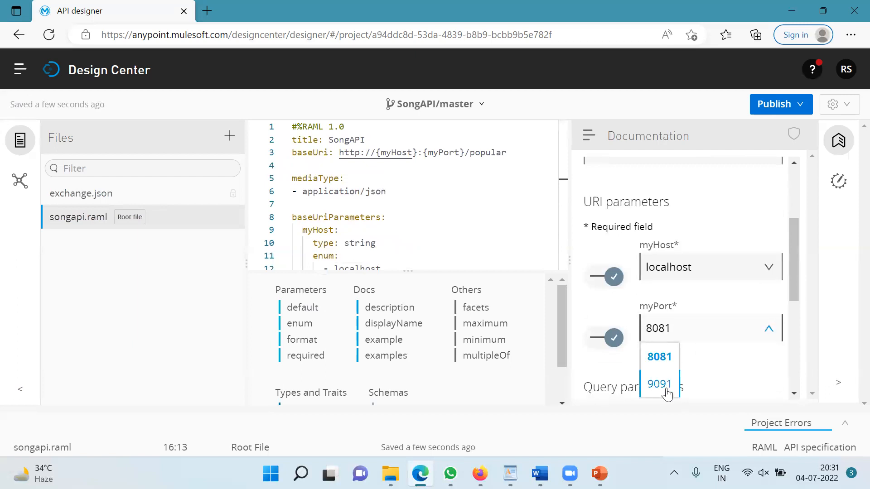
click(660, 384)
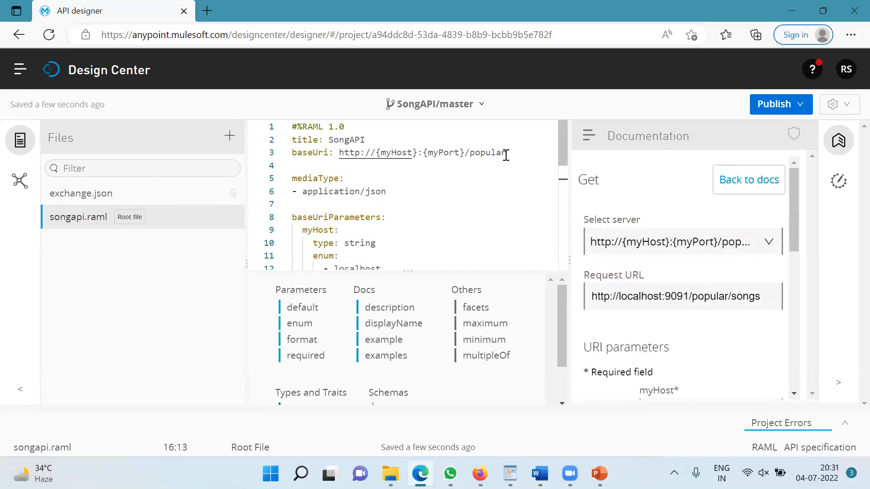
mouse_move(622, 185)
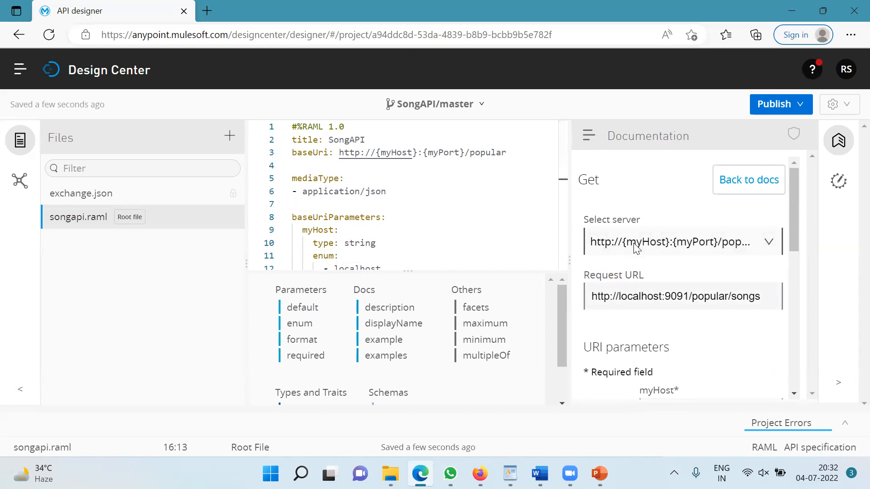
mouse_move(852, 71)
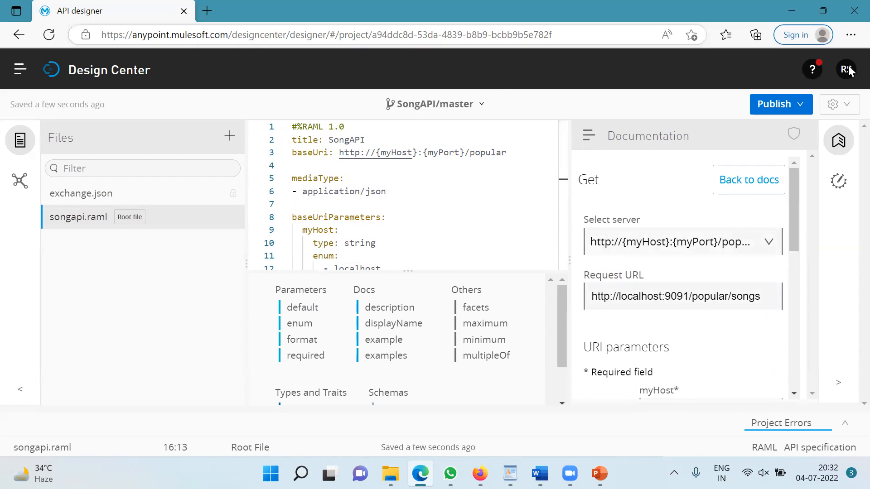